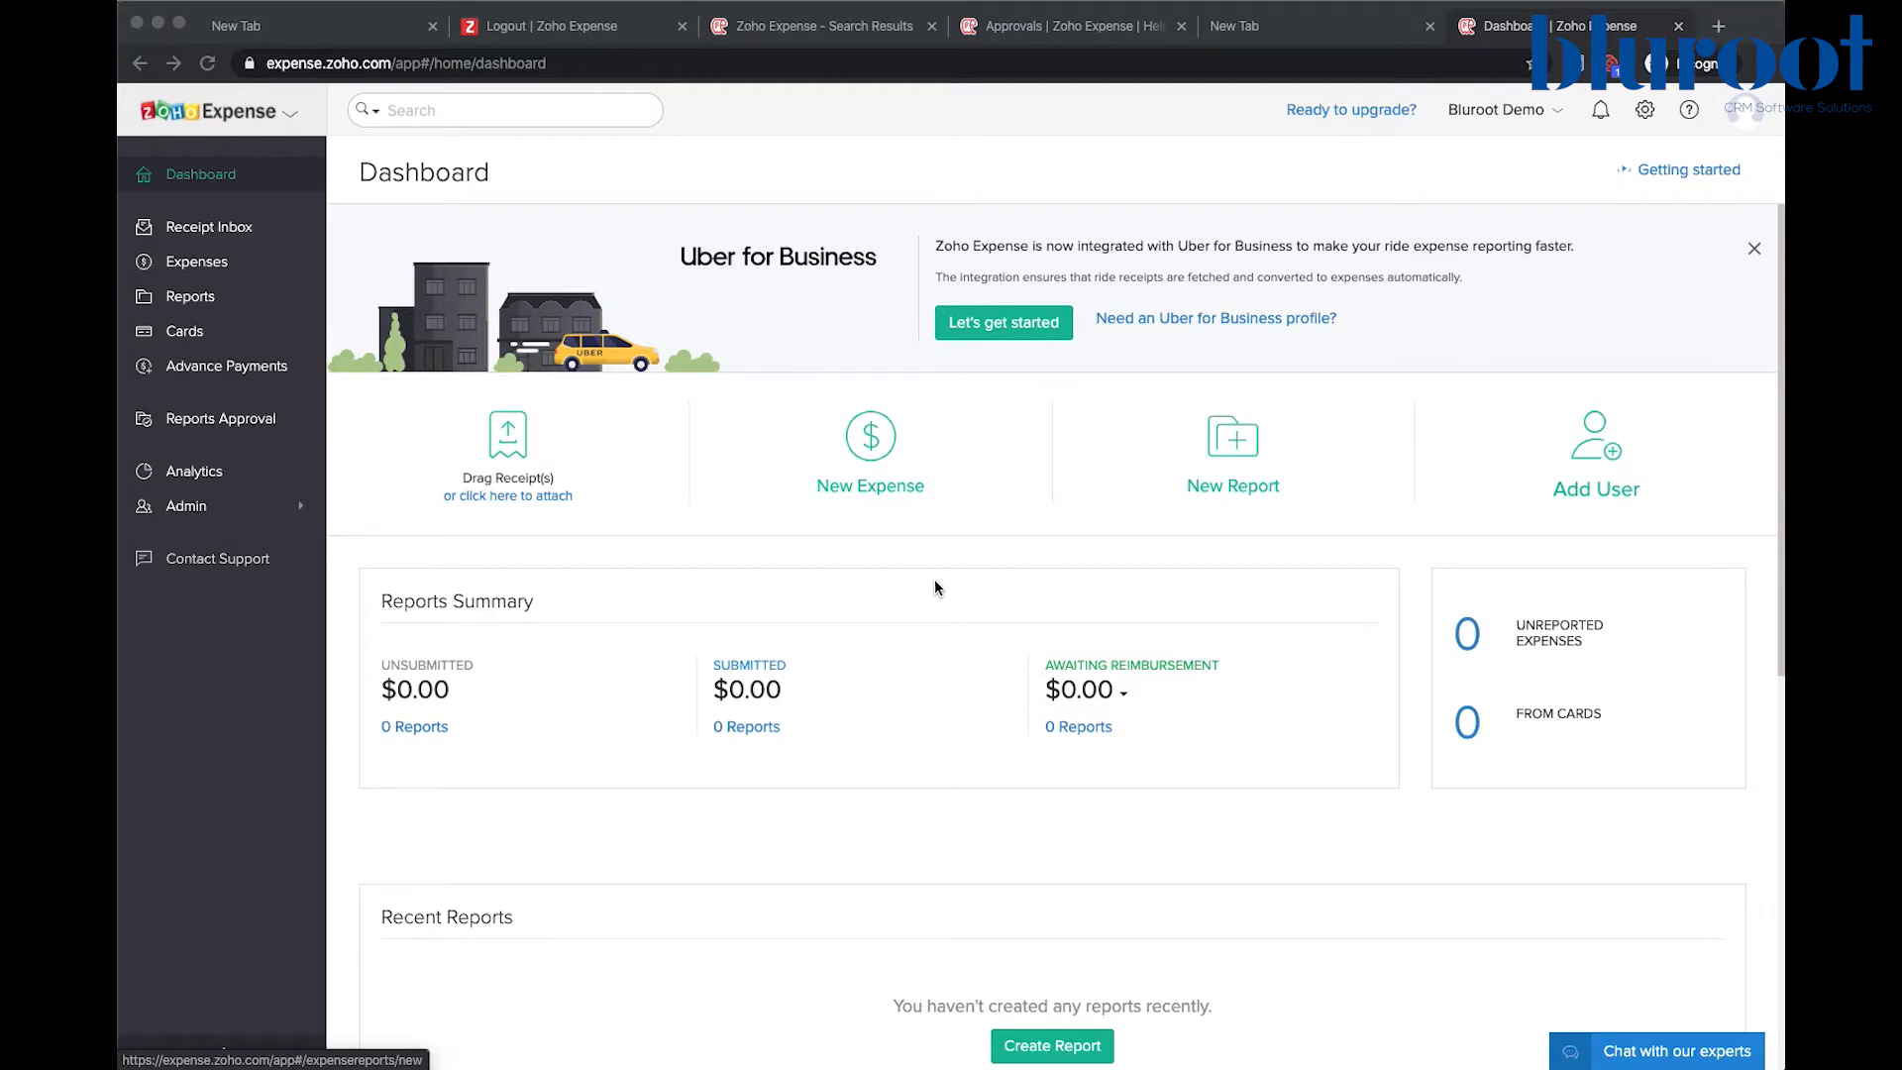
mouse_move(852, 607)
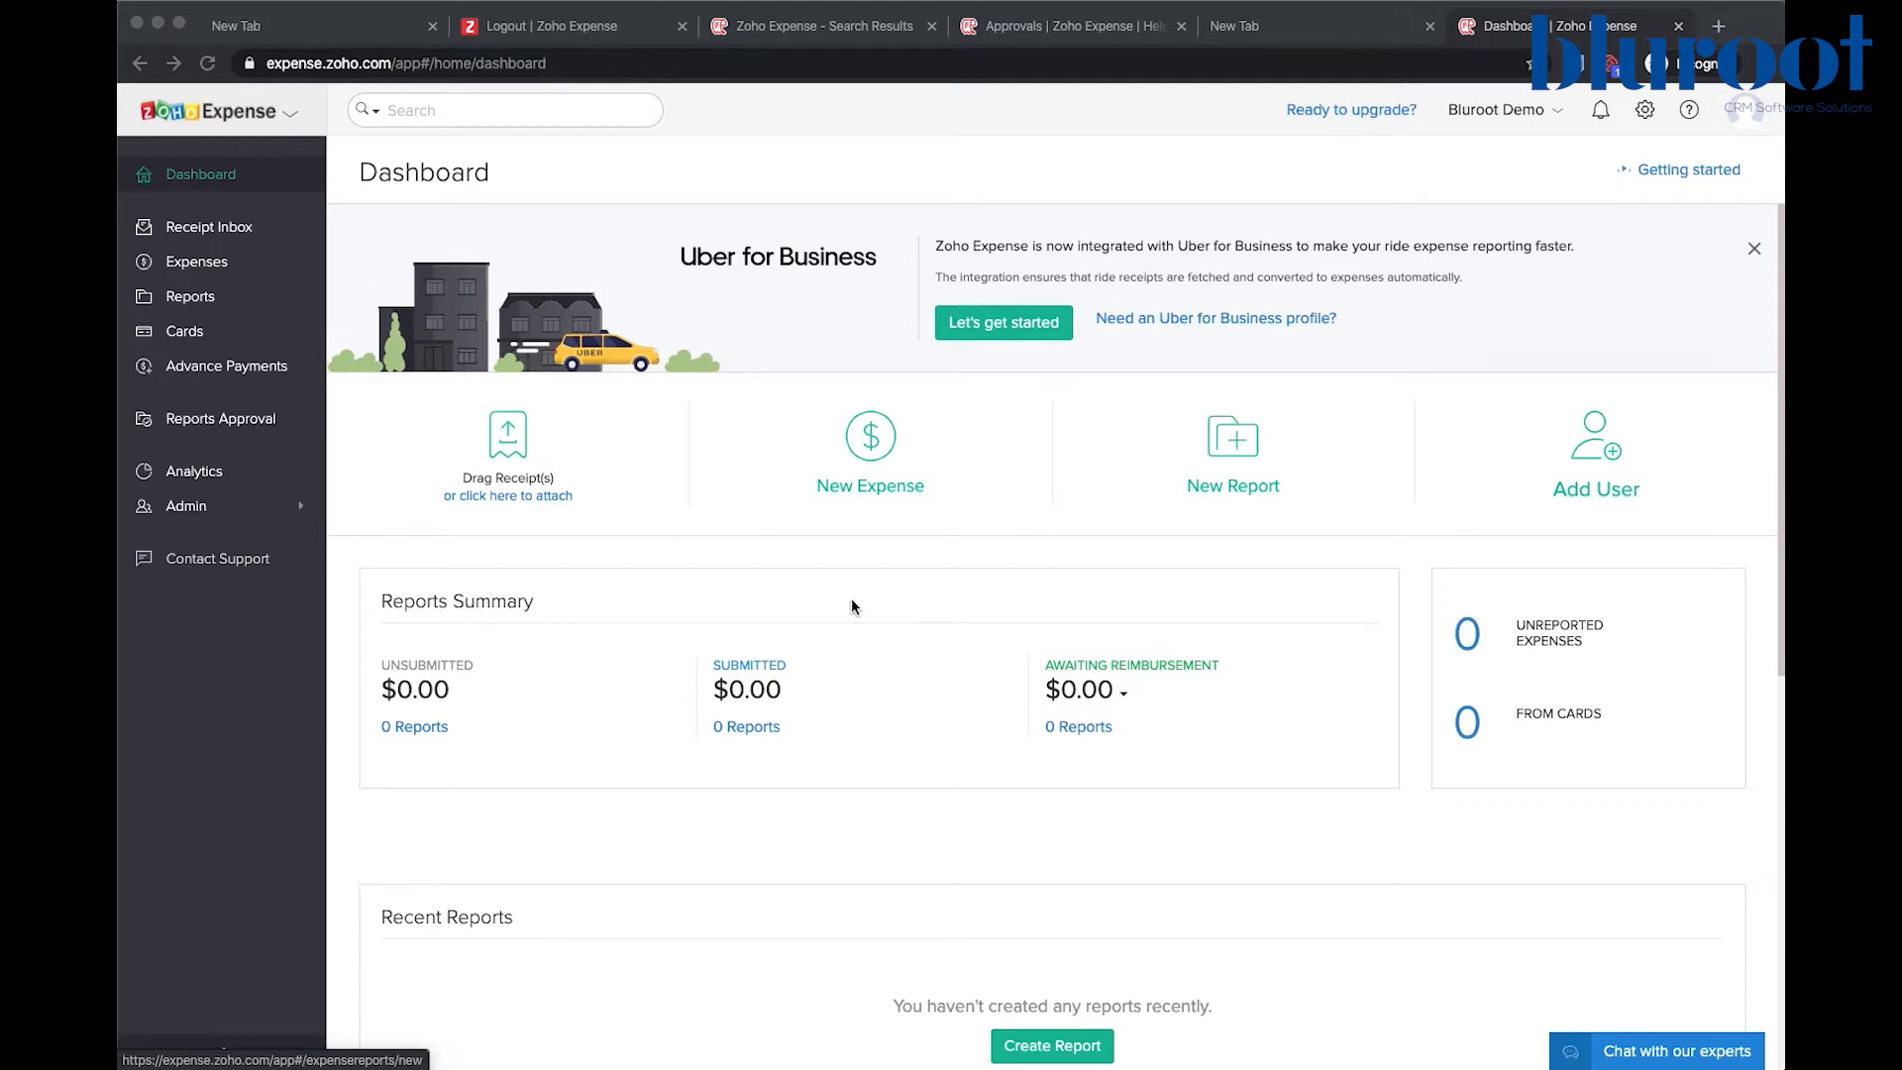
mouse_move(212, 507)
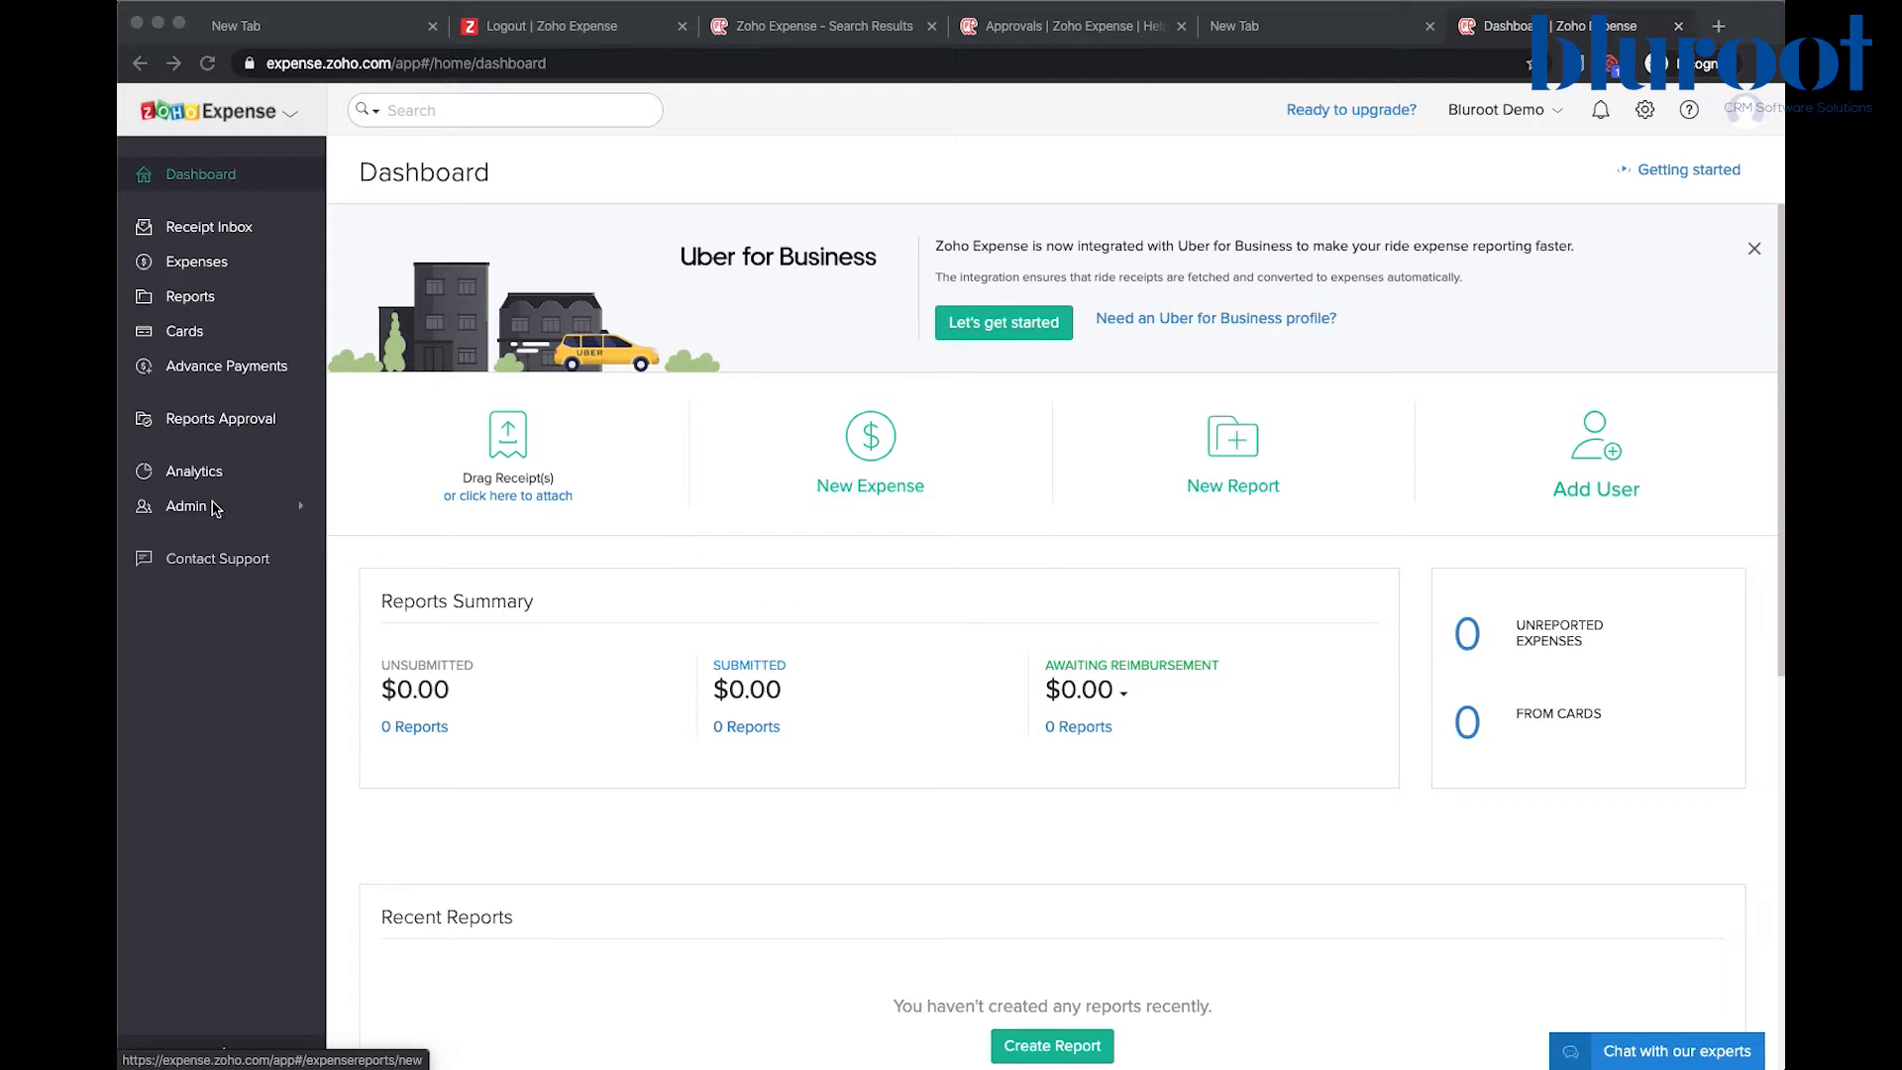
- Navigate via Admin > Settings to the Merchants list (Burrito Boyz, Burrito Supreme, Mucho Burrito)
click(186, 505)
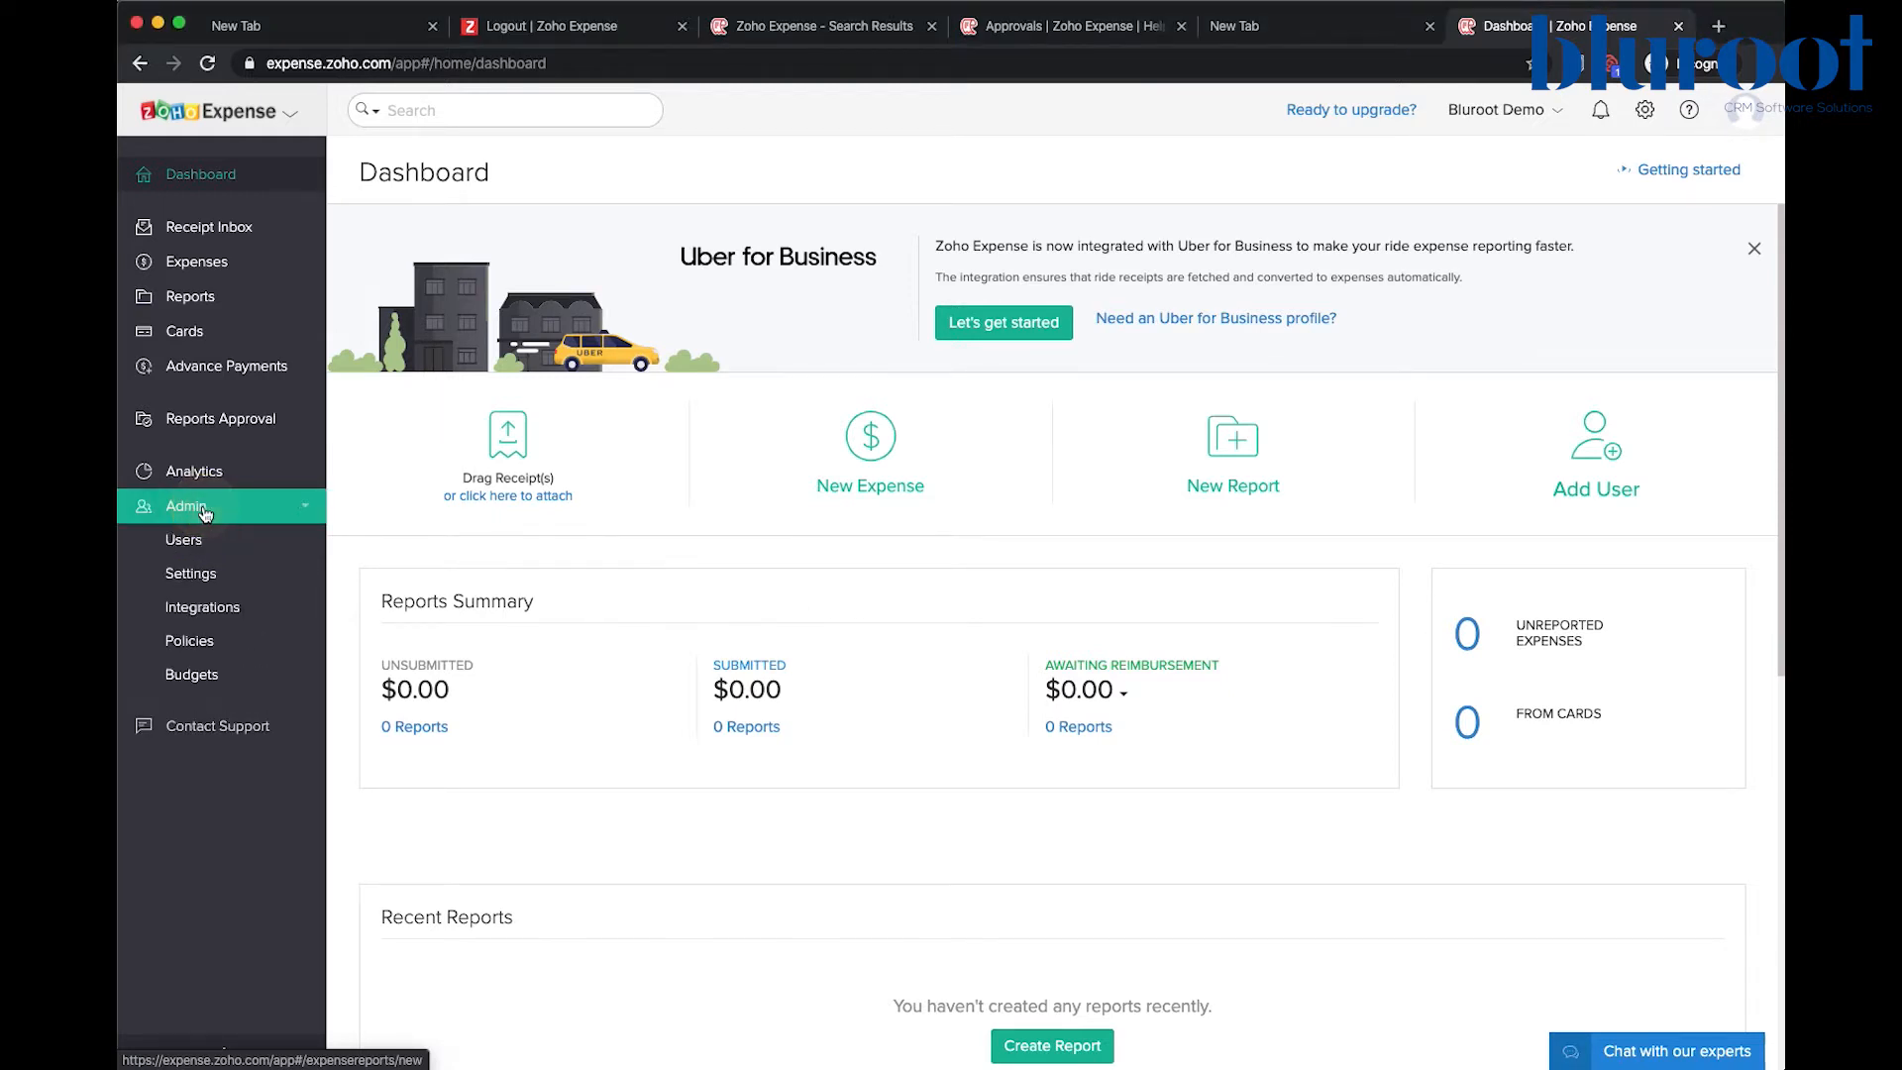
click(191, 573)
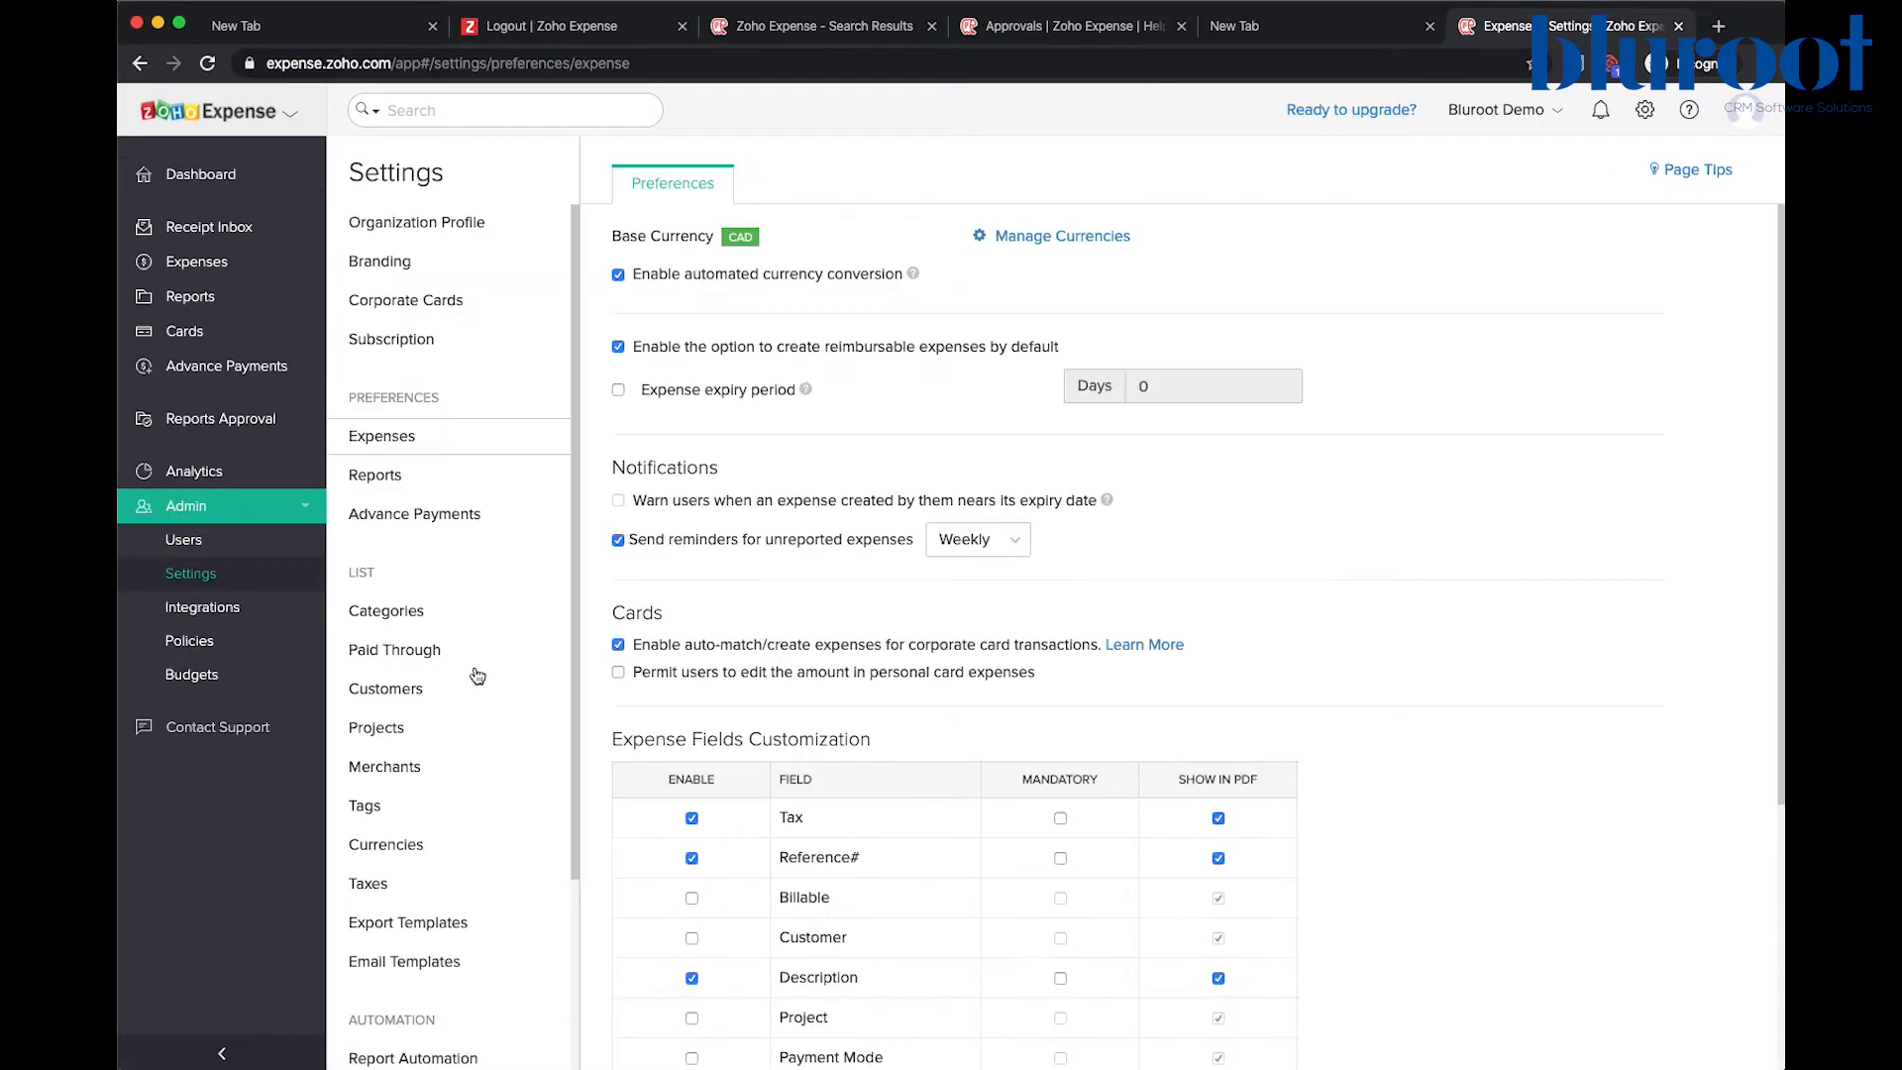
click(385, 765)
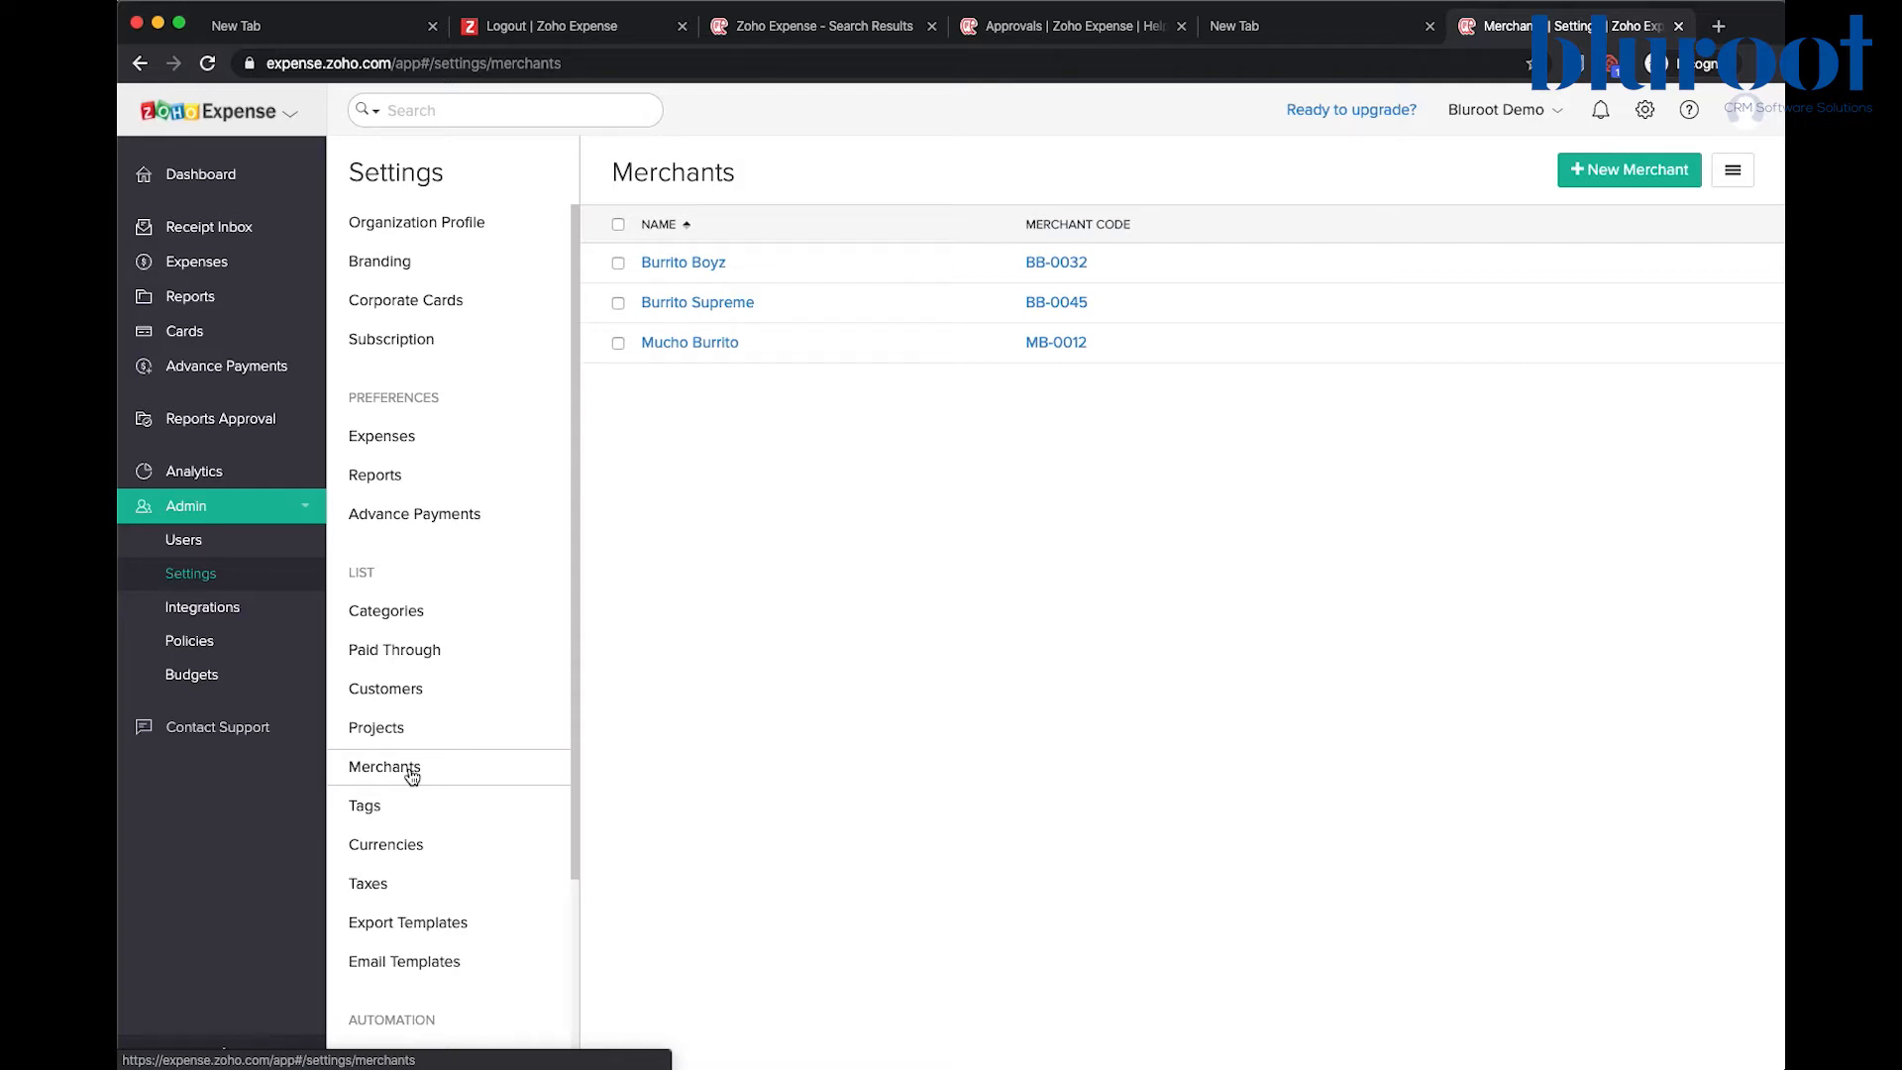
mouse_move(450, 739)
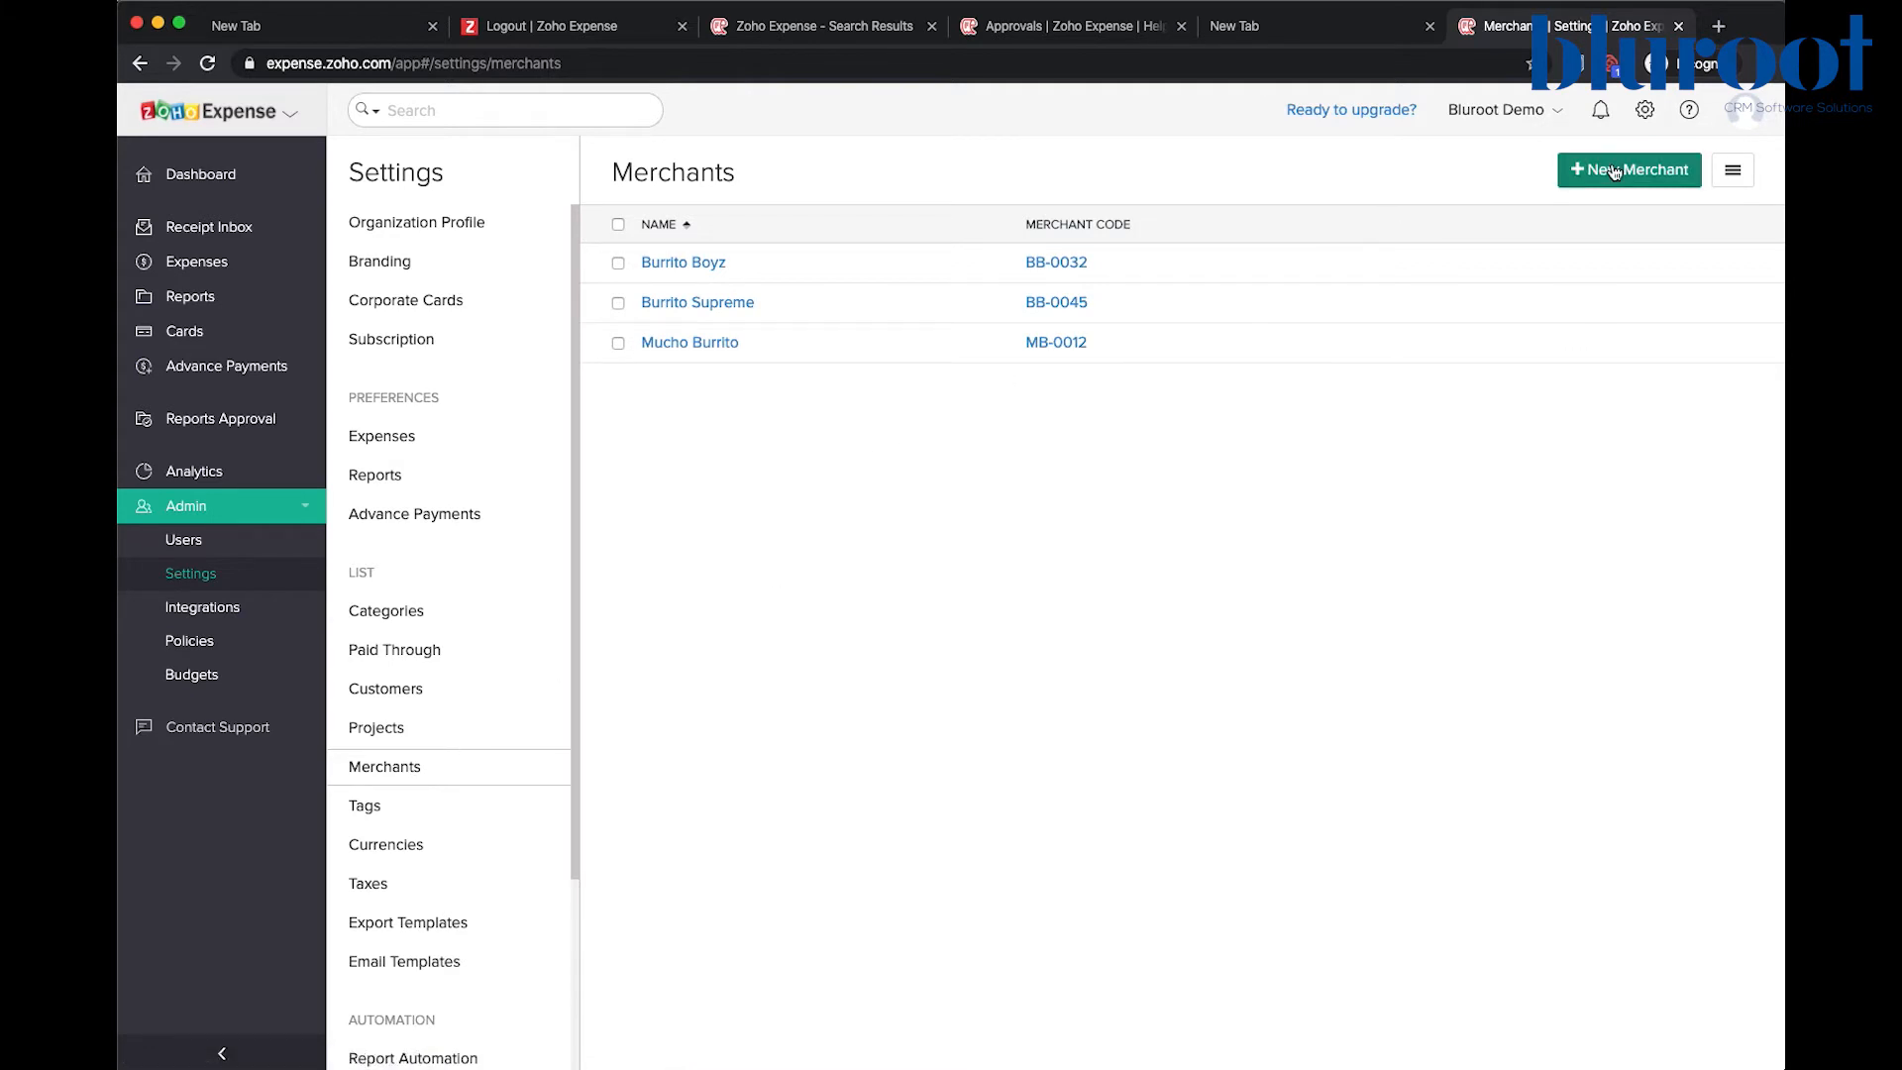
- Add a new merchant named 'Mexican Awesome' with code MA-0075 and save it
click(1628, 170)
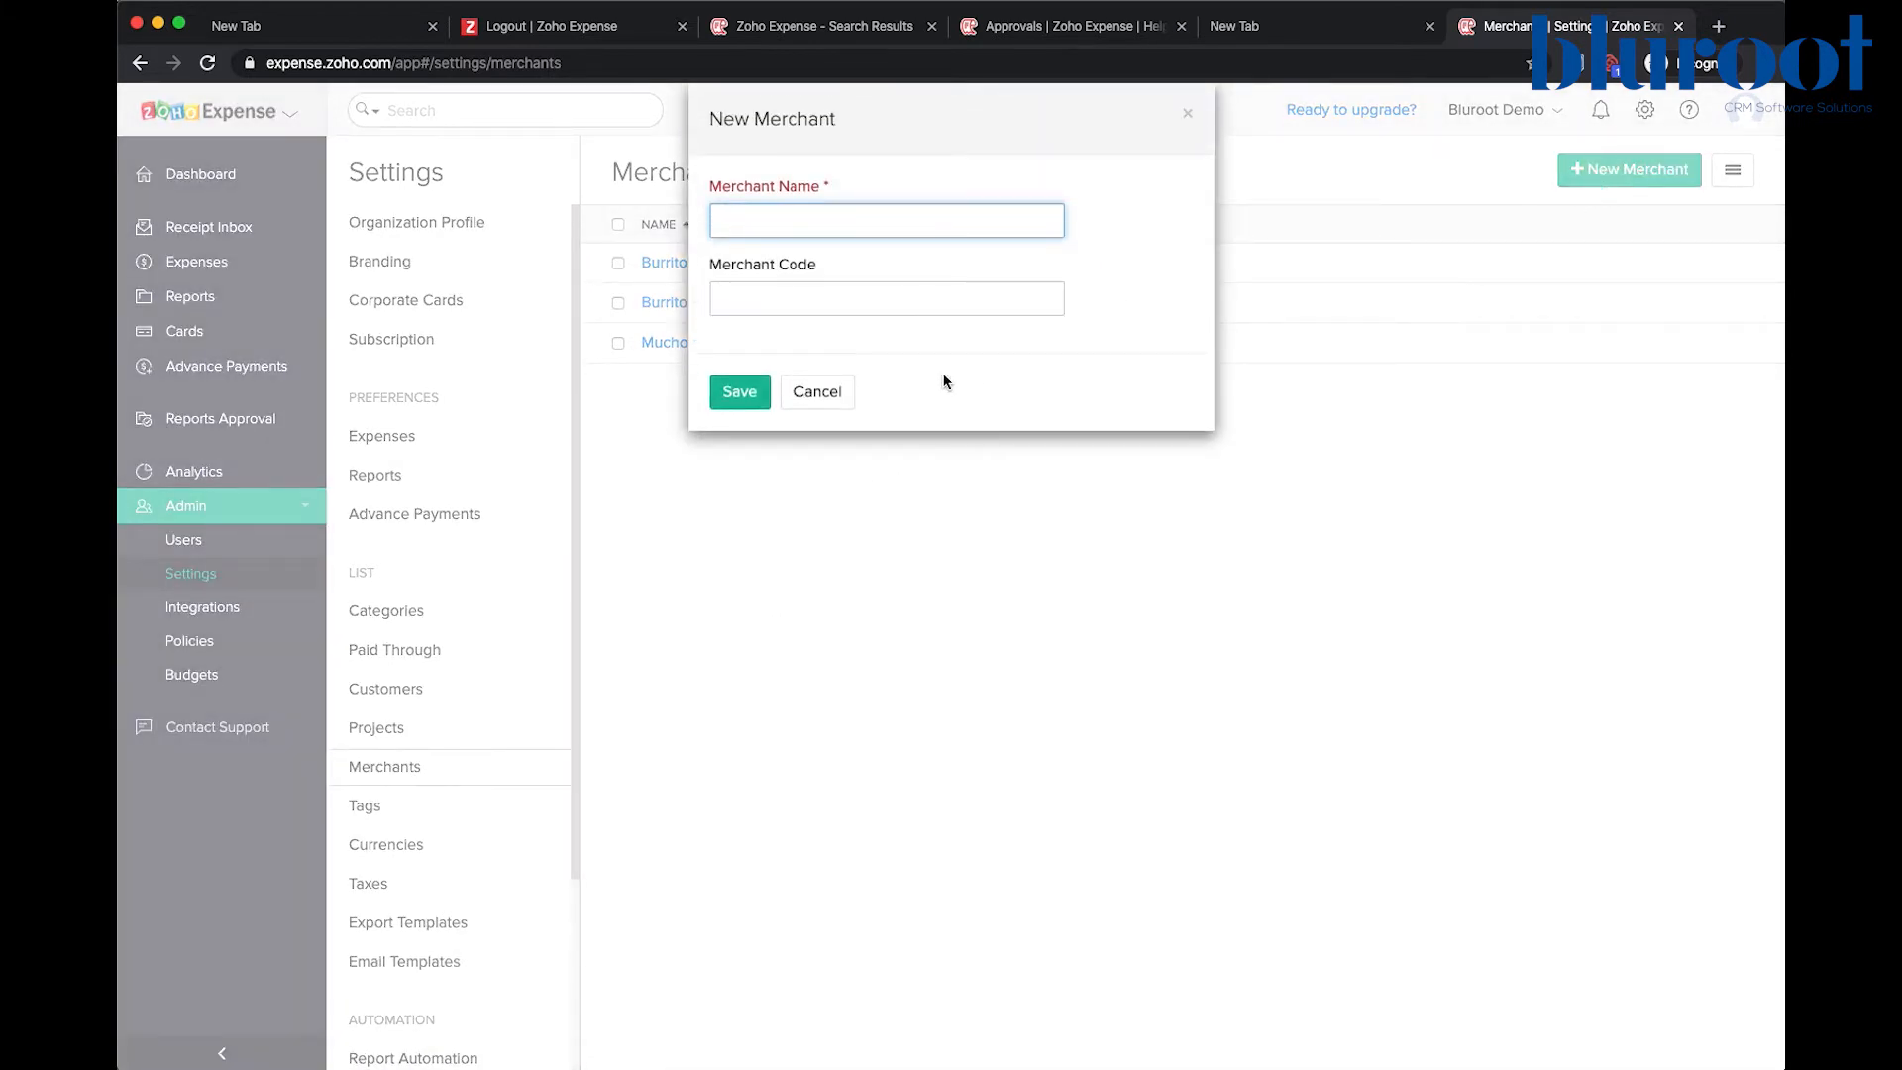
text(M)
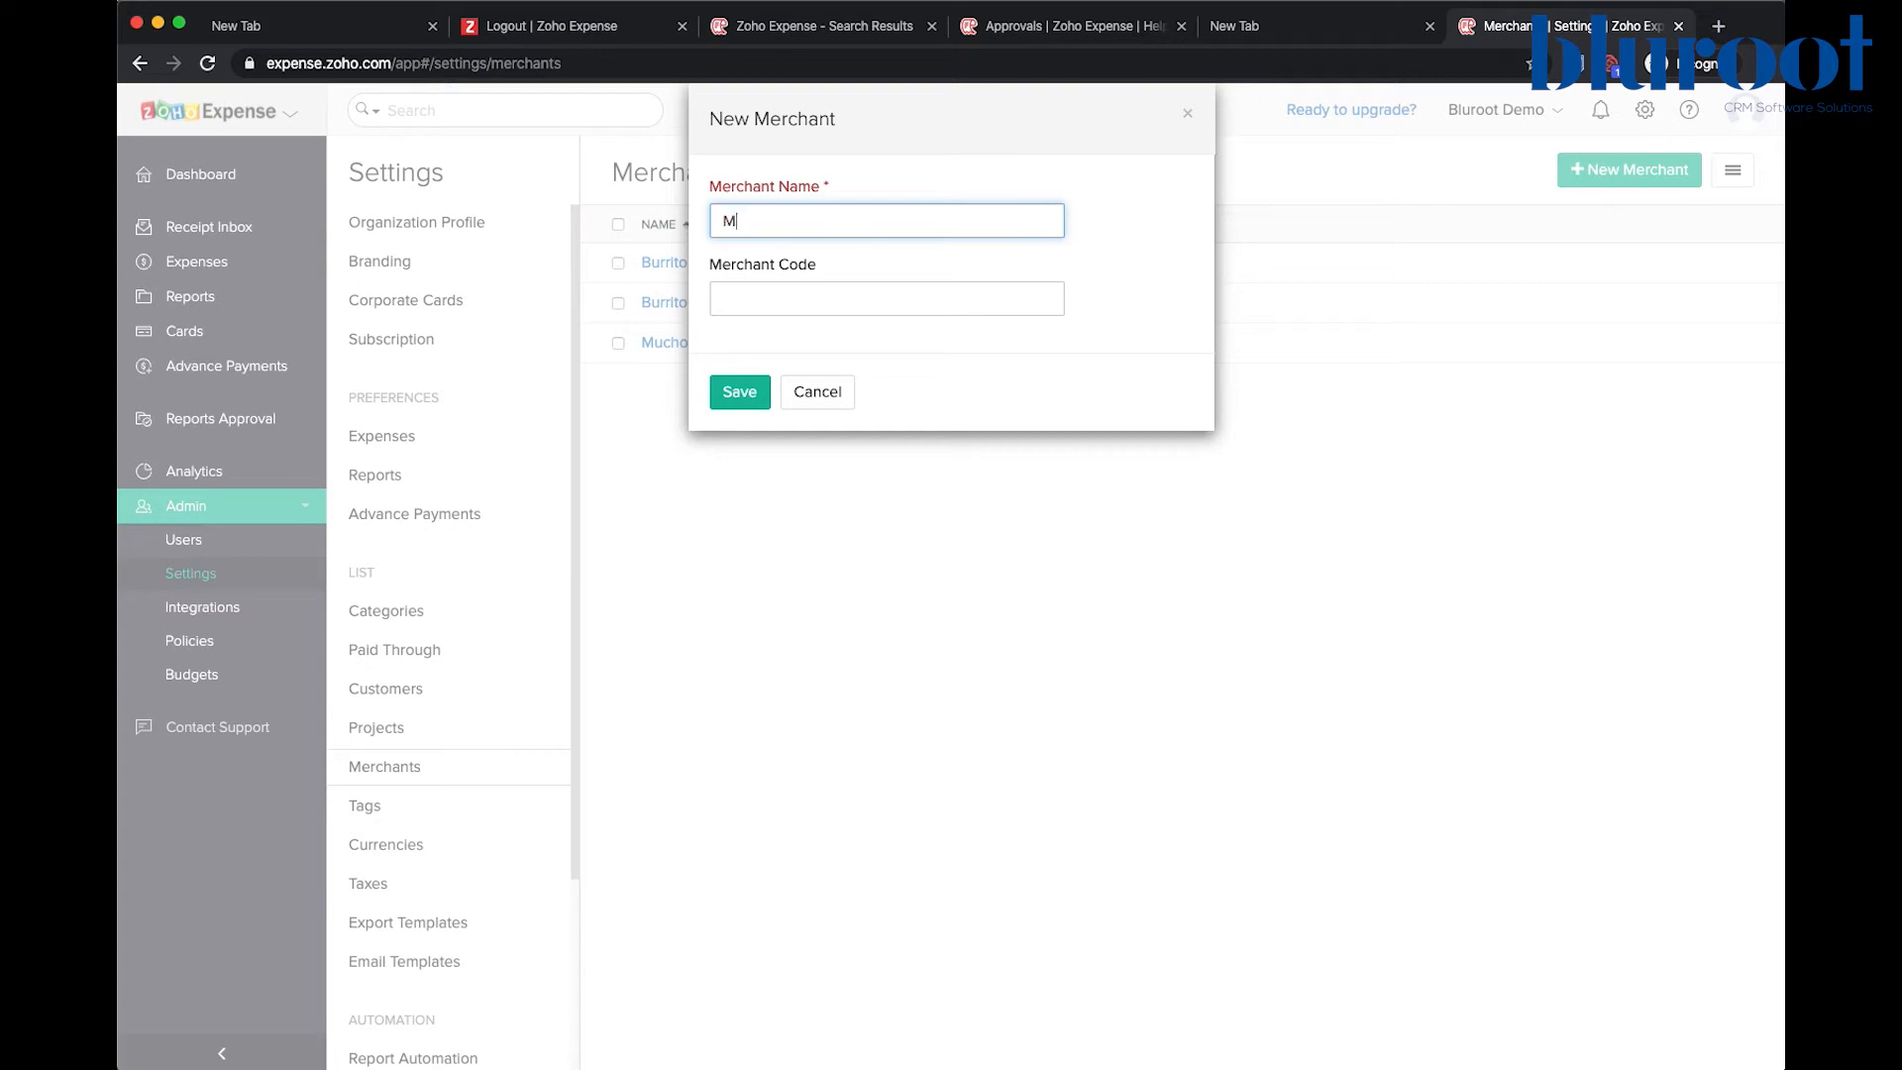
text(exican)
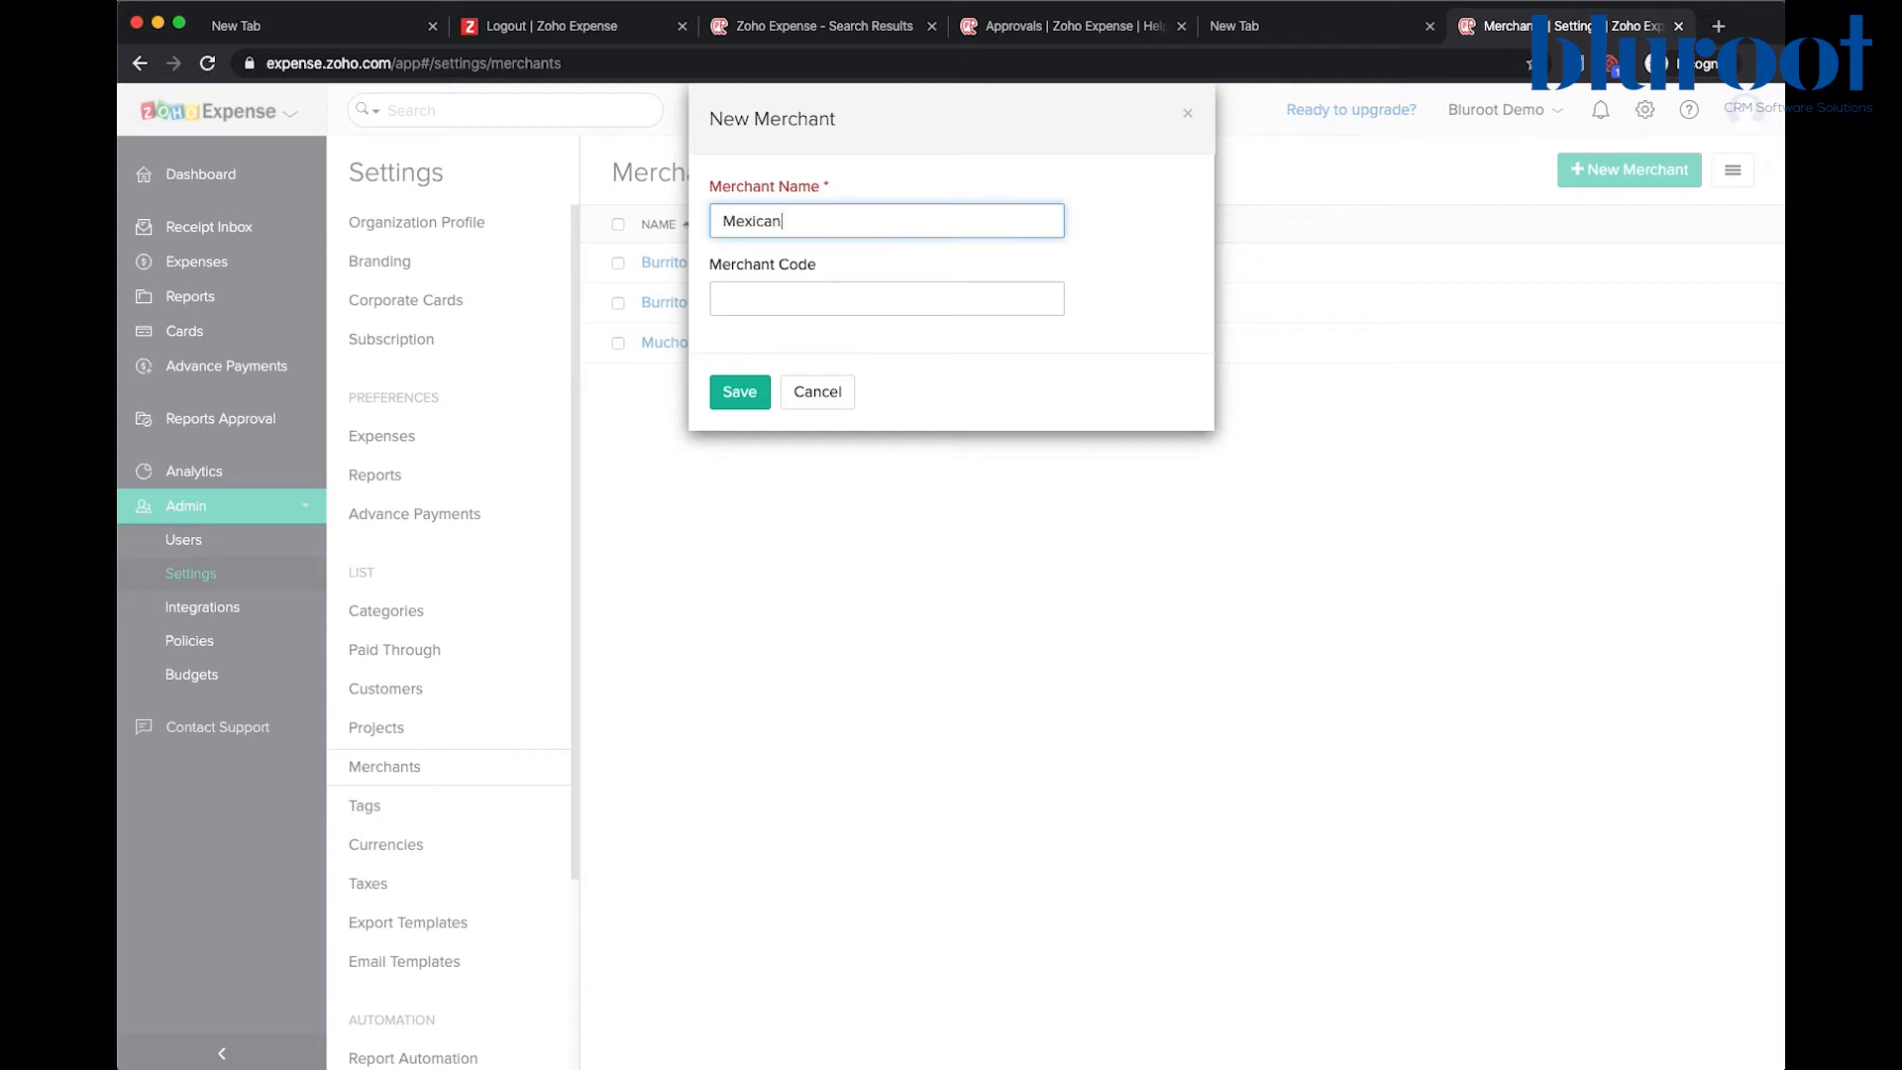
text(Awe)
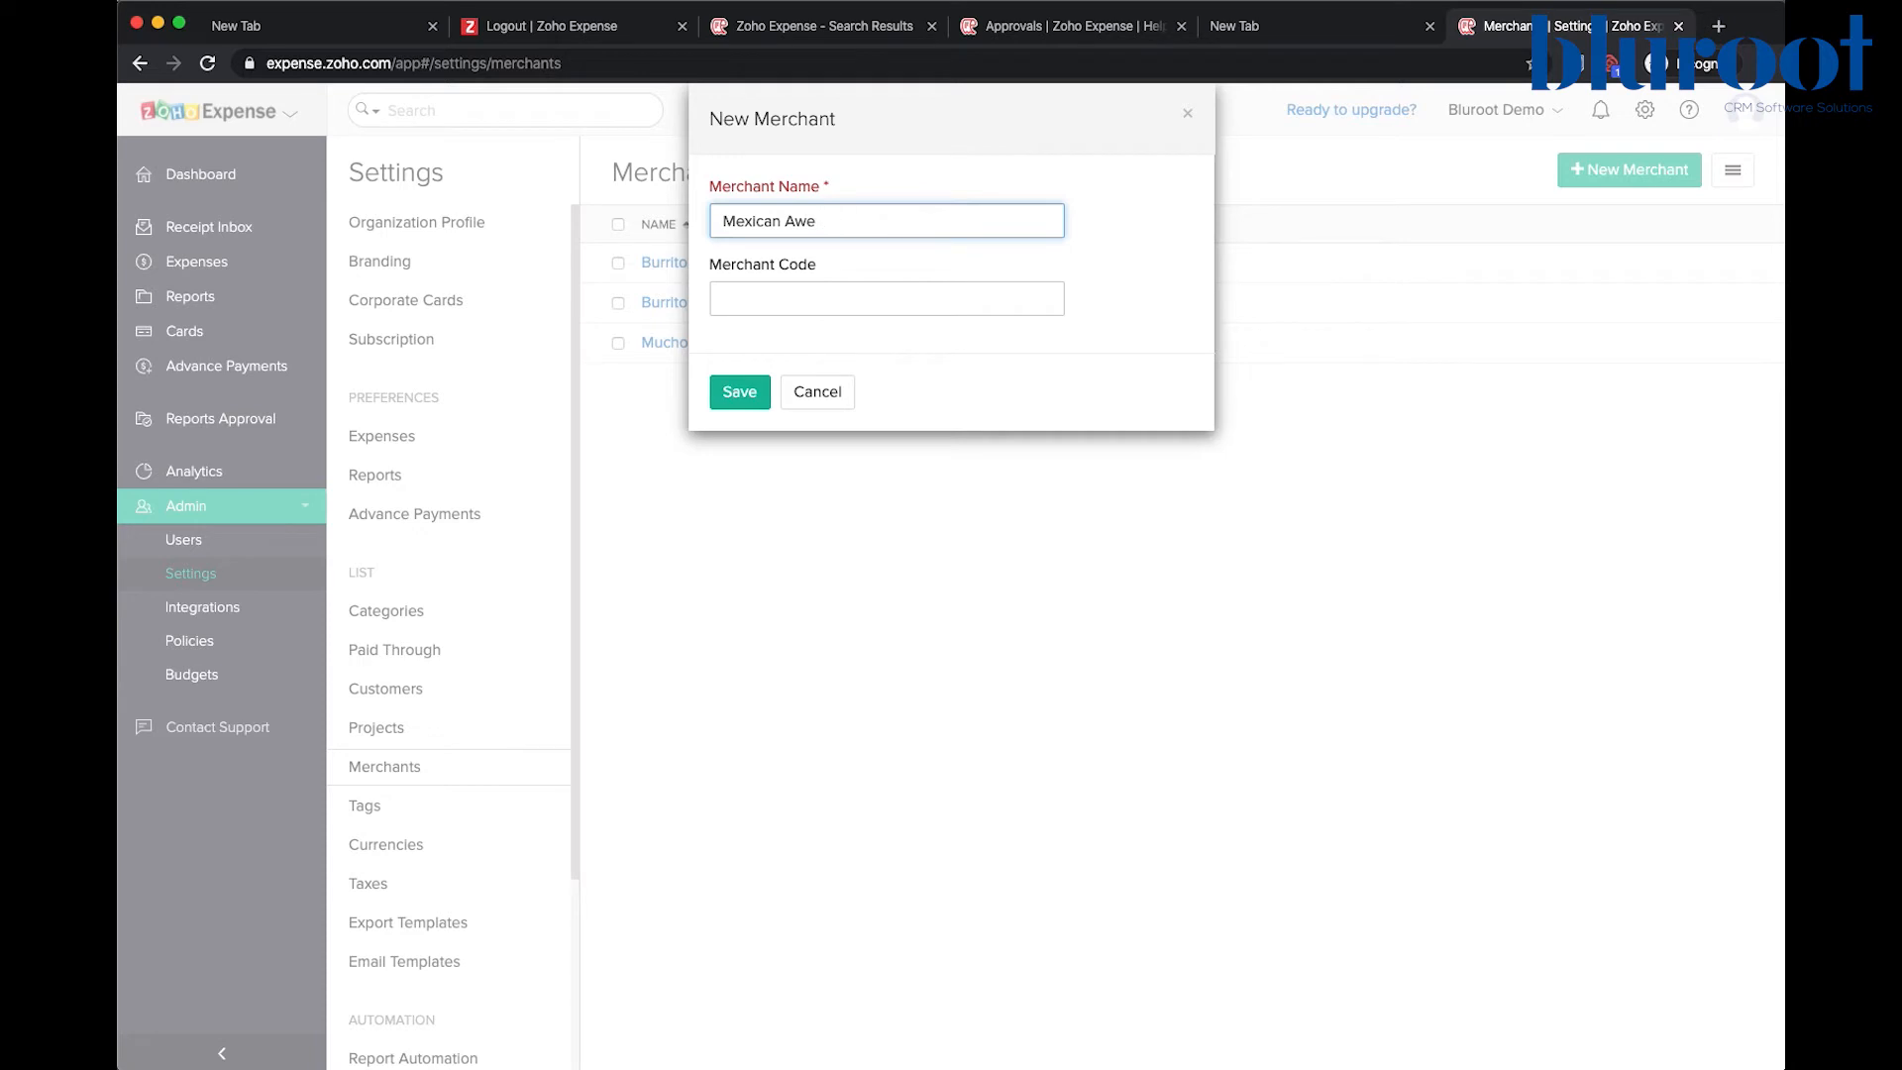
text(some)
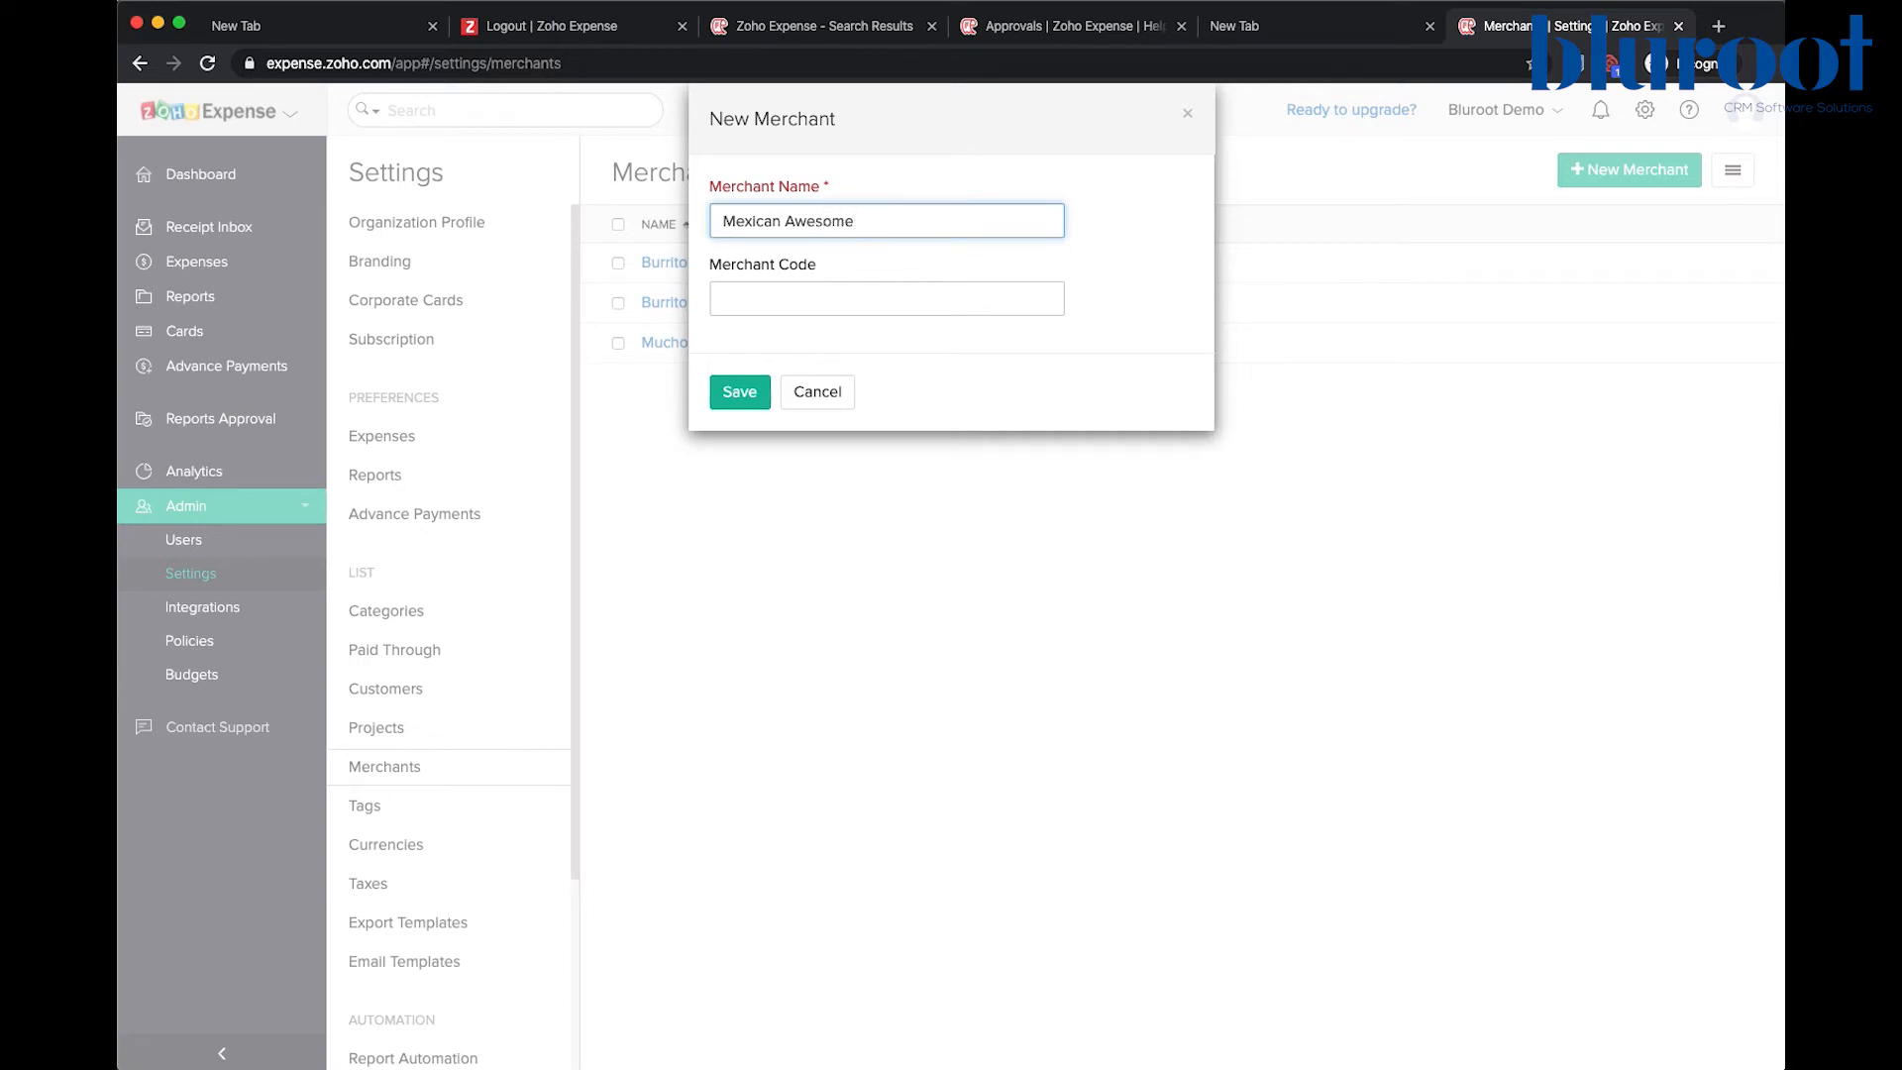
click(886, 299)
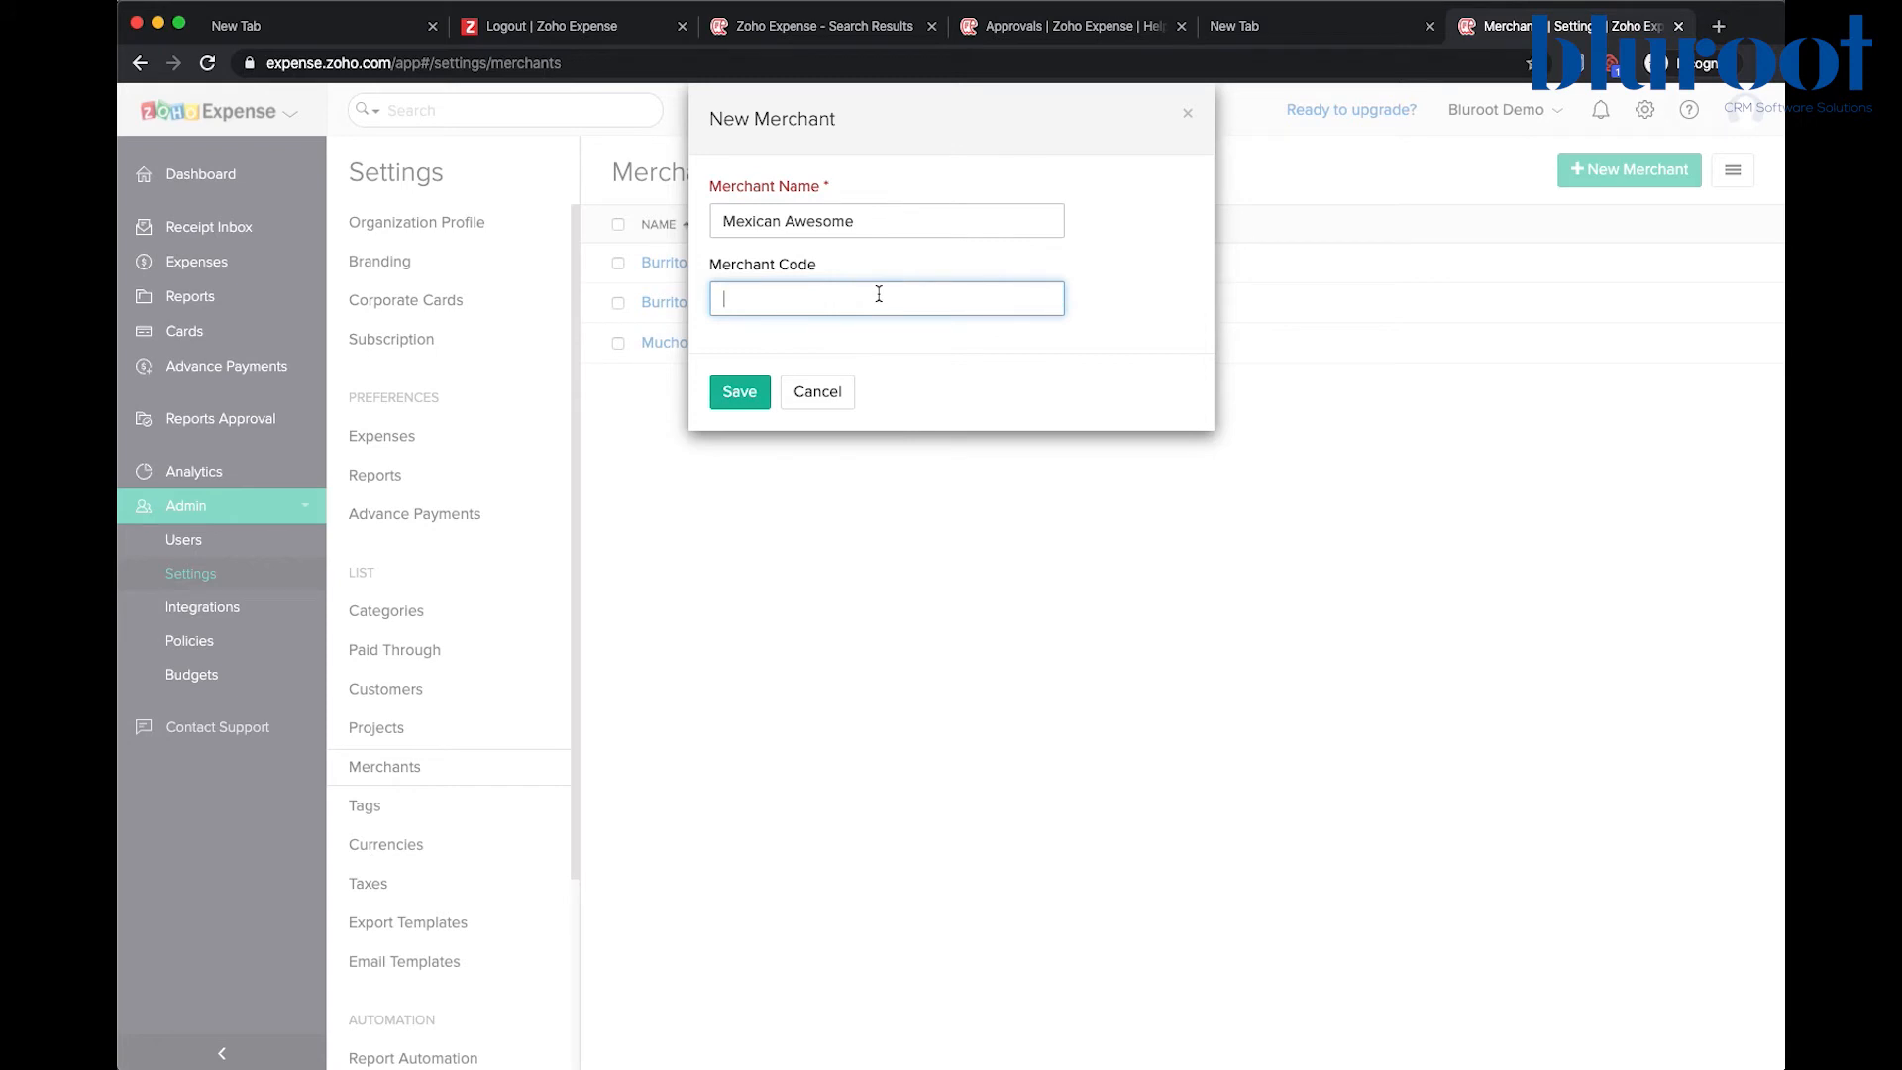
text(MA-0075)
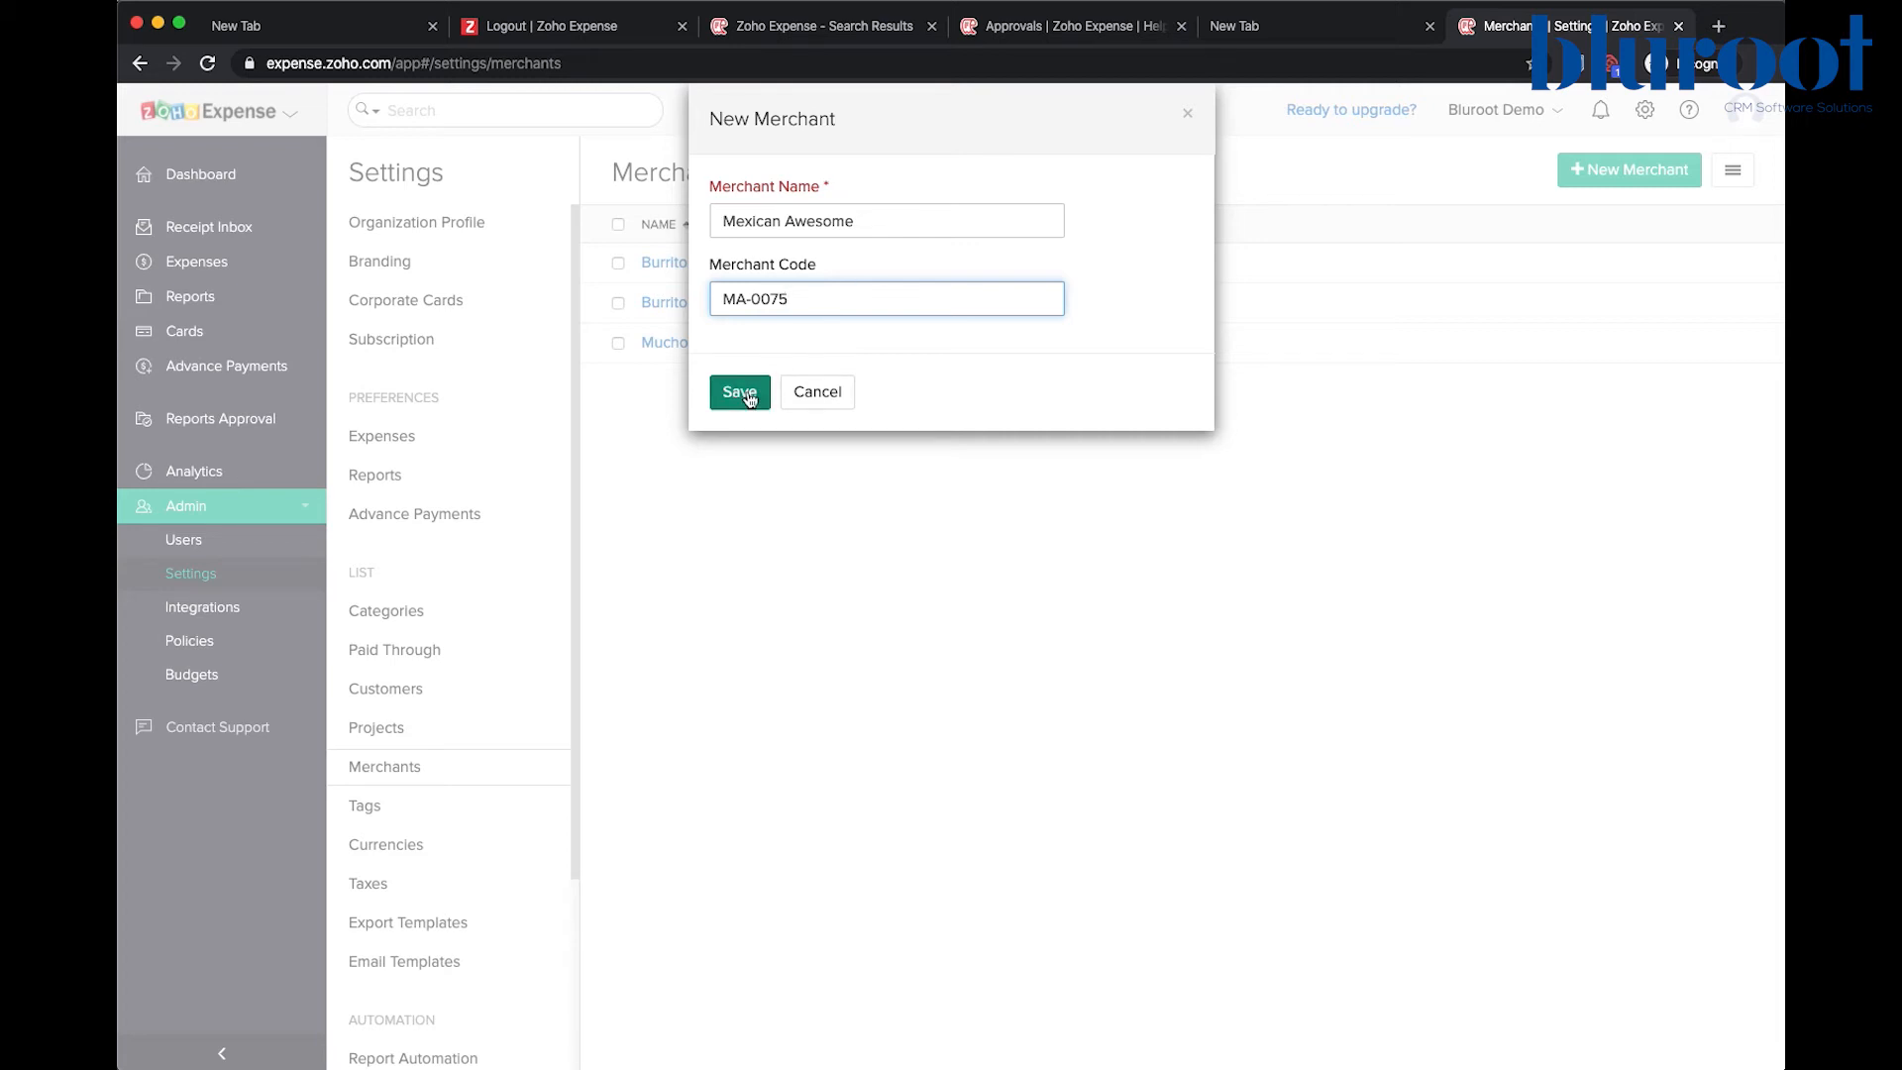
click(739, 390)
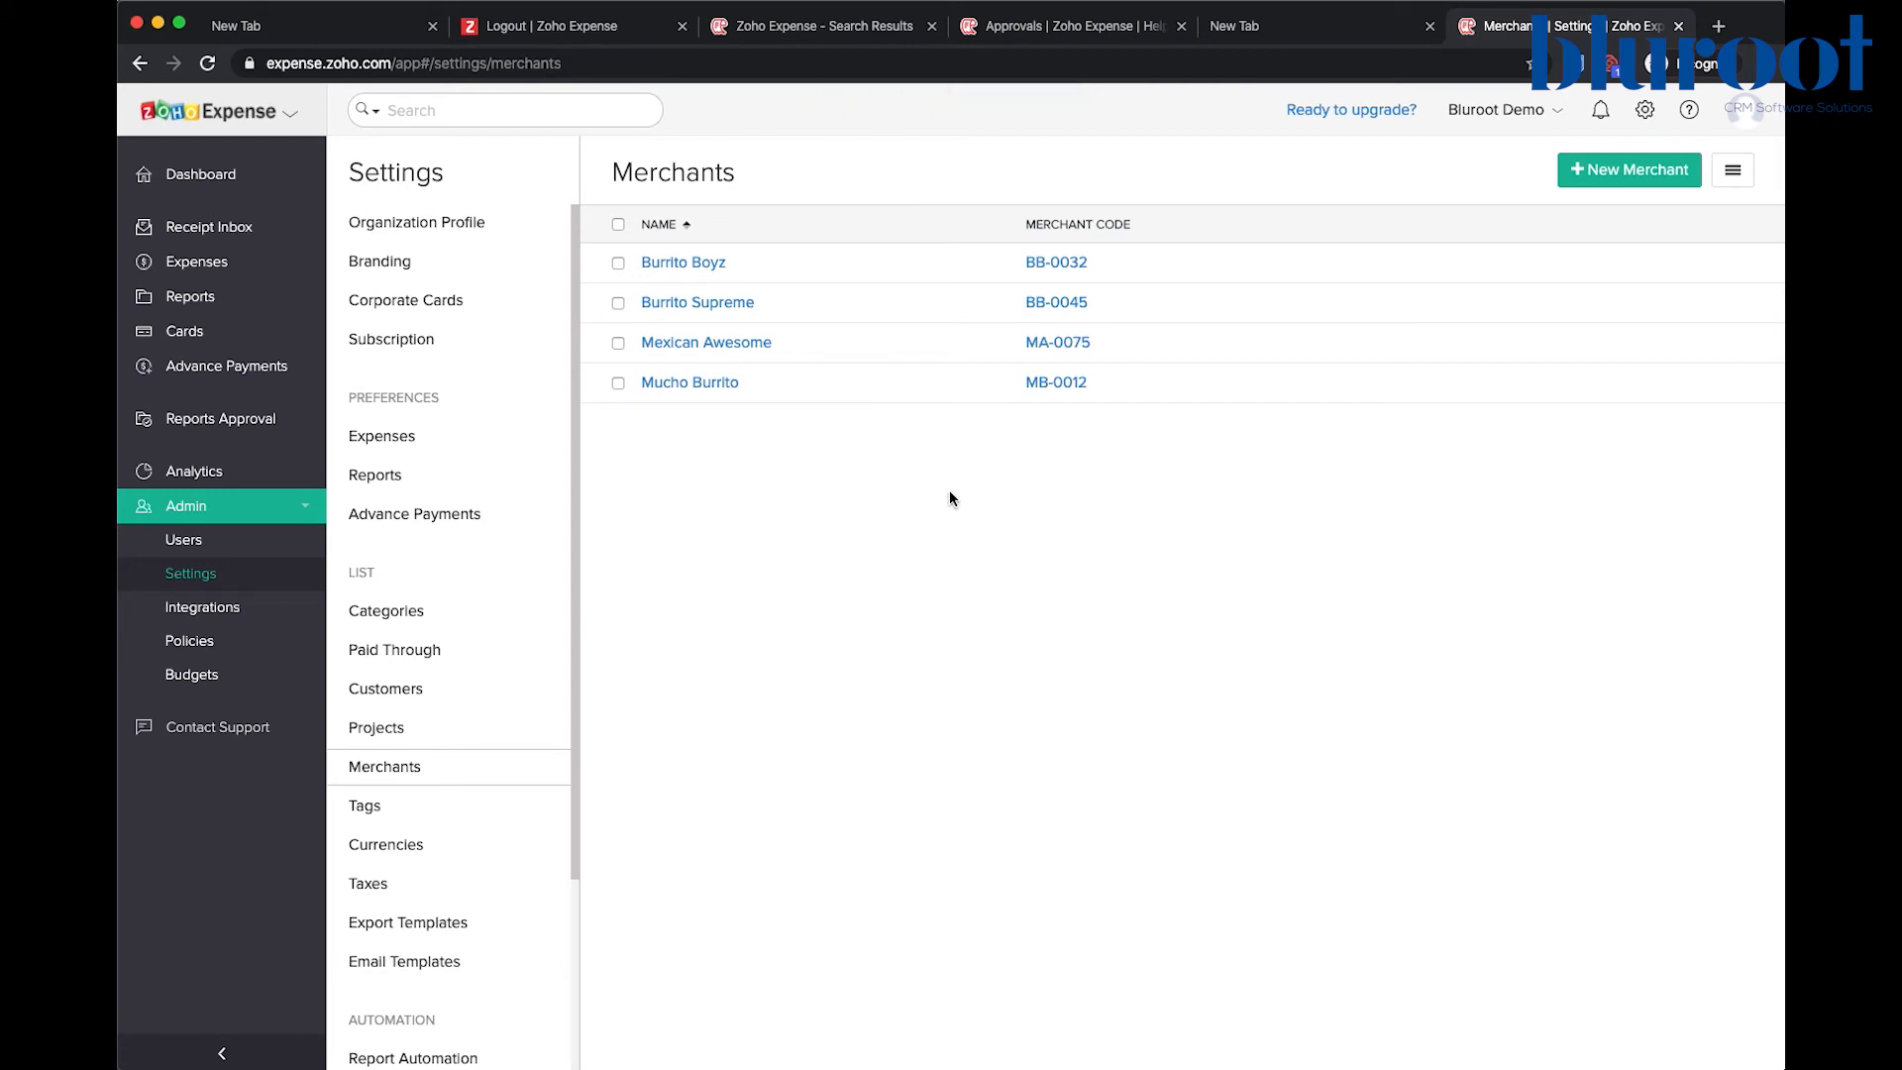
mouse_move(953, 499)
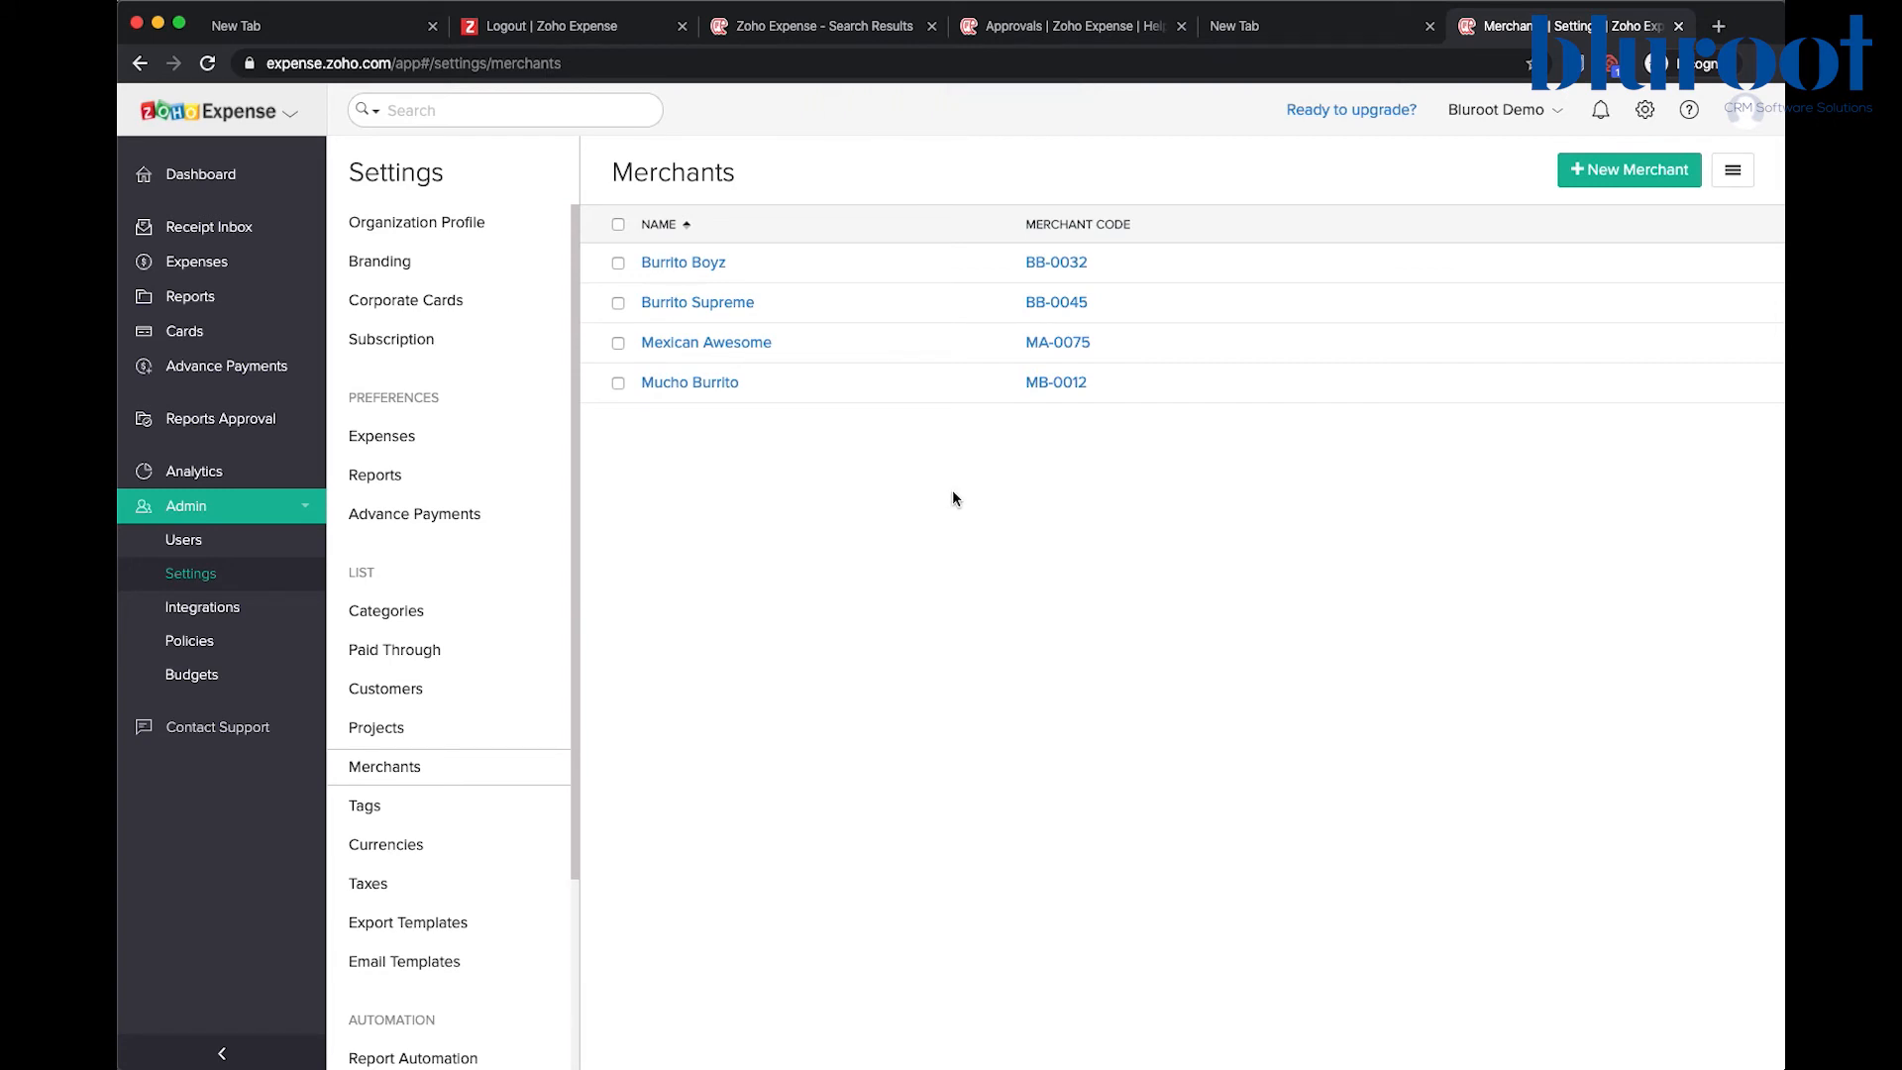